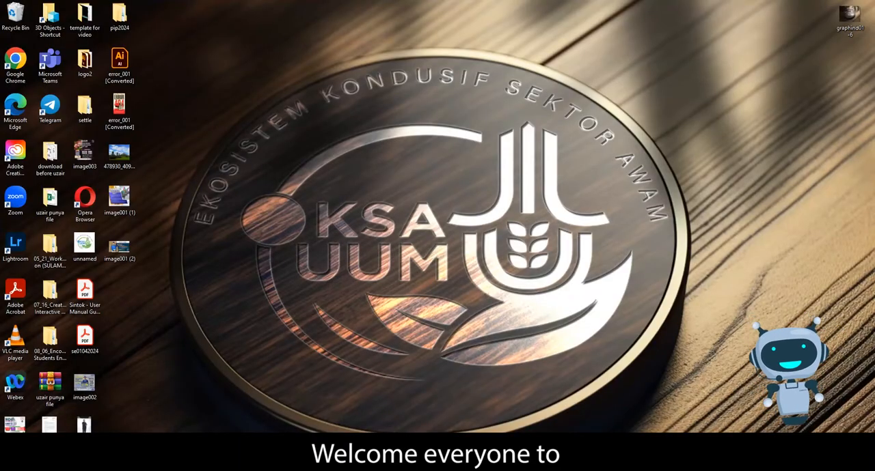
Launch Google Chrome from the desktop shortcut to reach its profile chooser.
{"action": "left_click", "coordinate": [15, 62]}
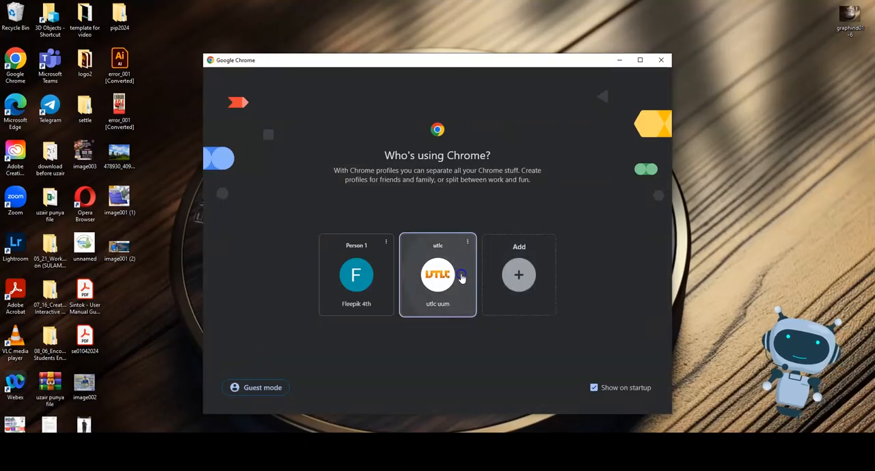
Browse as the utlc profile, load sintok.uum.edu.my, and bring up the Login/Register form.
{"action": "left_click", "coordinate": [437, 274]}
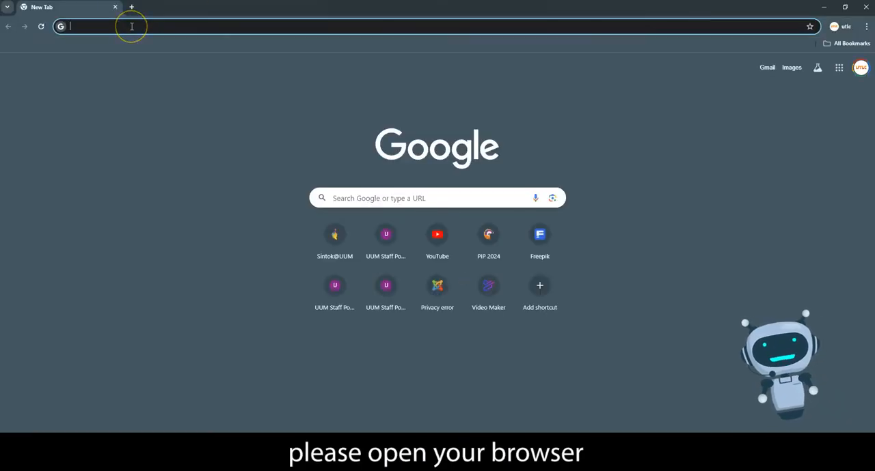
{"action": "type", "text": "sintok.uum.edu.my"}
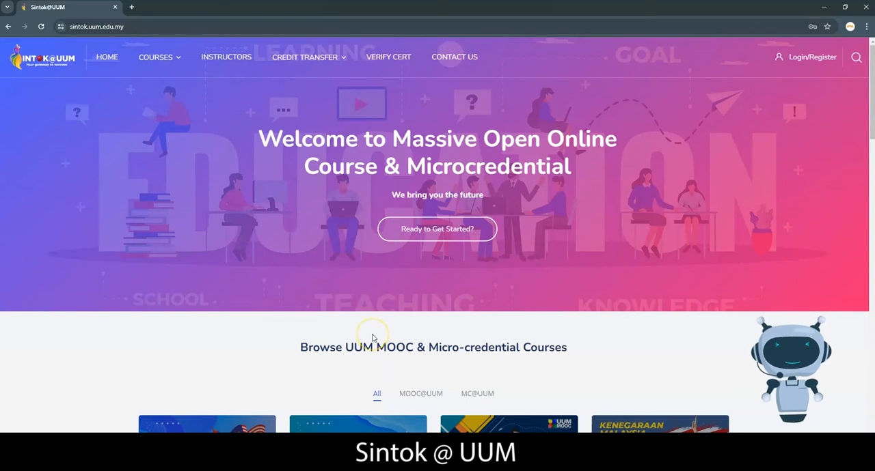
{"action": "left_click", "coordinate": [155, 57]}
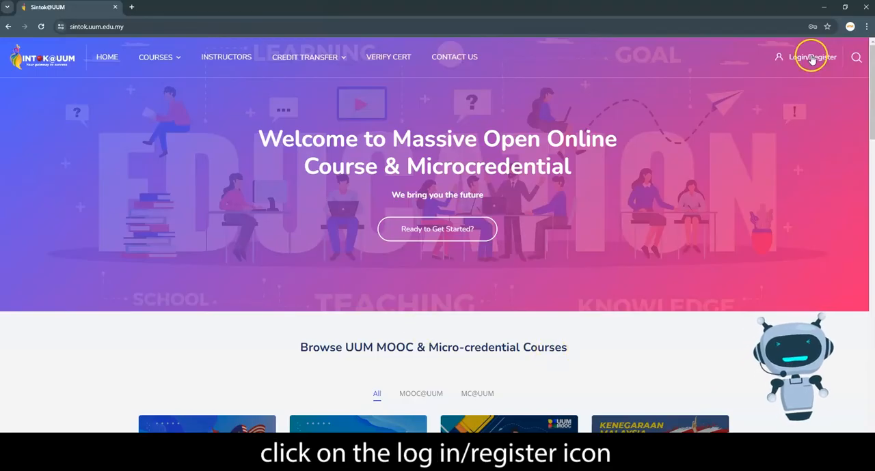
{"action": "left_click", "coordinate": [812, 57]}
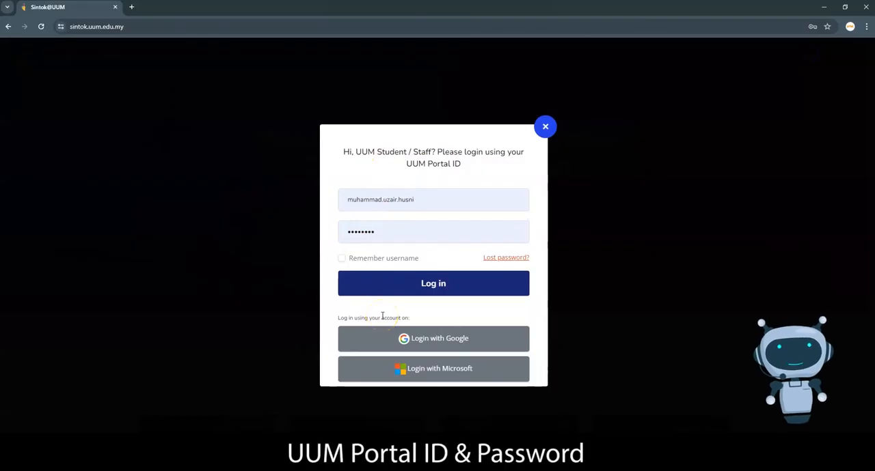
Open the Login with Microsoft link in a new tab and switch to that sign-in page.
{"action": "left_click", "coordinate": [433, 200]}
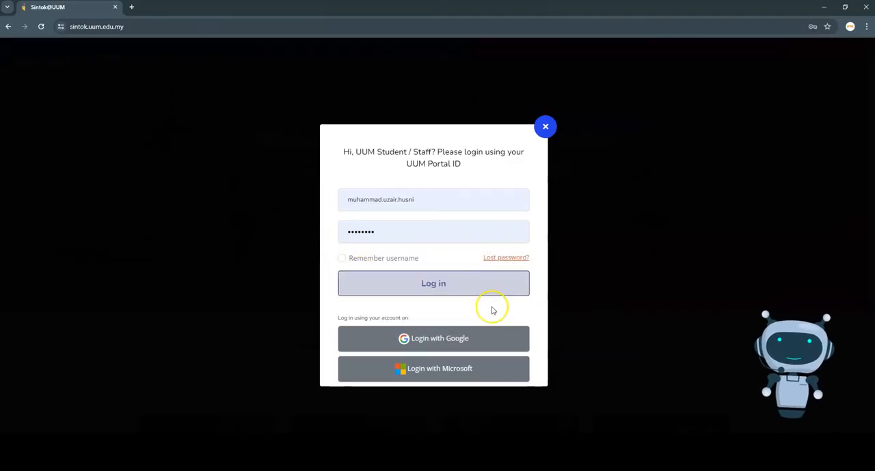
{"action": "right_click", "coordinate": [433, 338]}
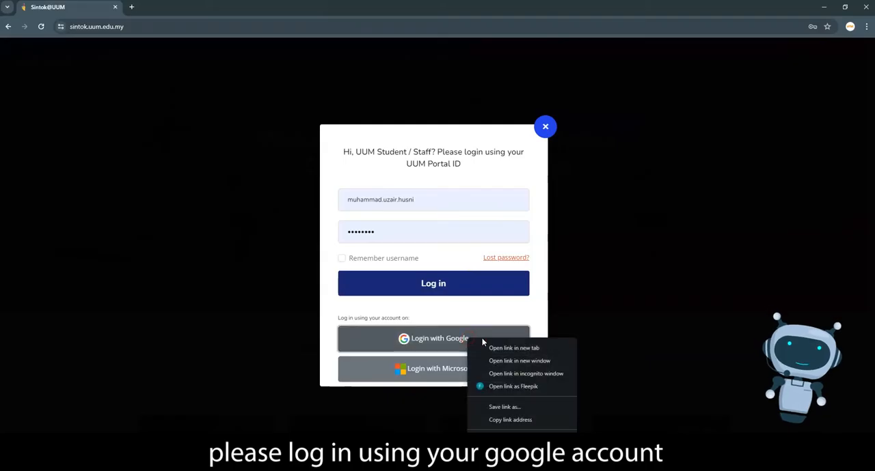
{"action": "left_click", "coordinate": [513, 348]}
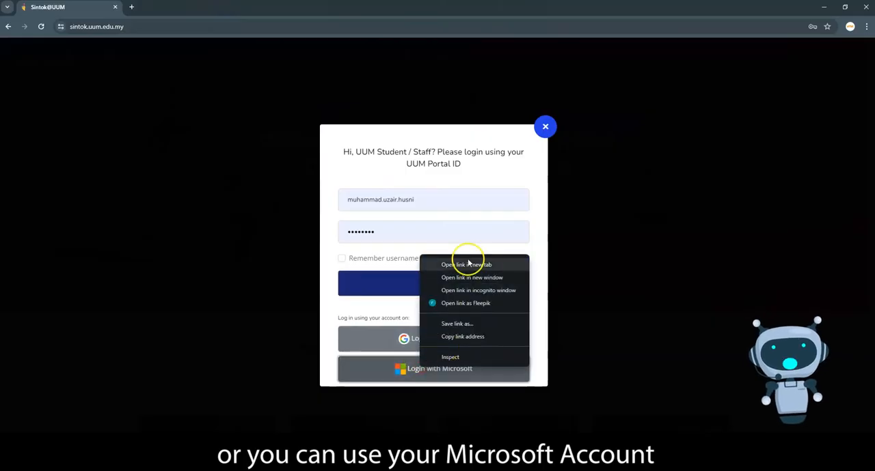
{"action": "left_click", "coordinate": [466, 264]}
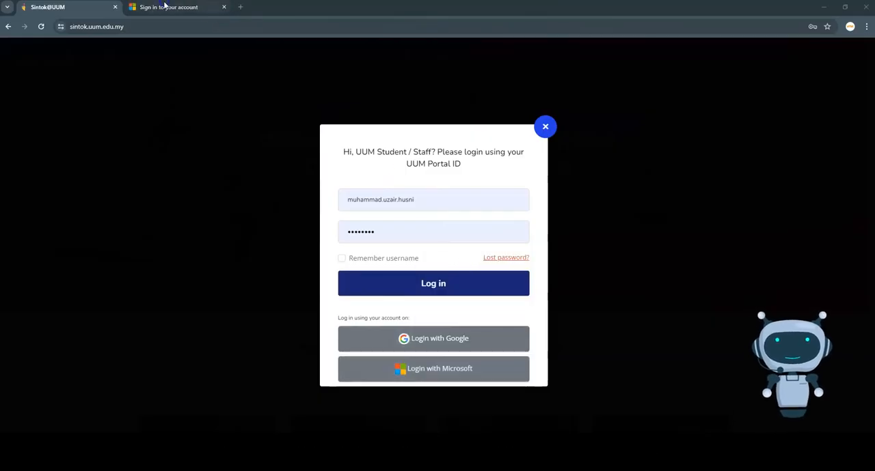
{"action": "left_click", "coordinate": [432, 338]}
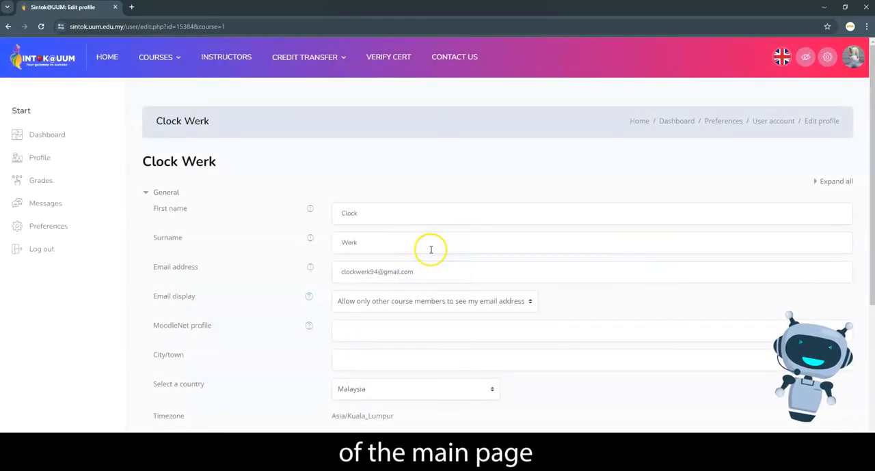
Replace the profile's first name with 'muhammad uzair hus'.
{"action": "double_click", "coordinate": [348, 213]}
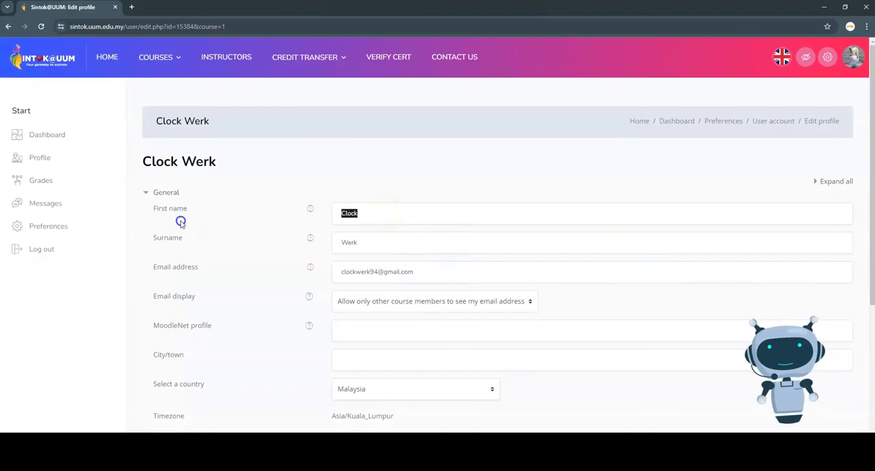
{"action": "type", "text": "muhammad"}
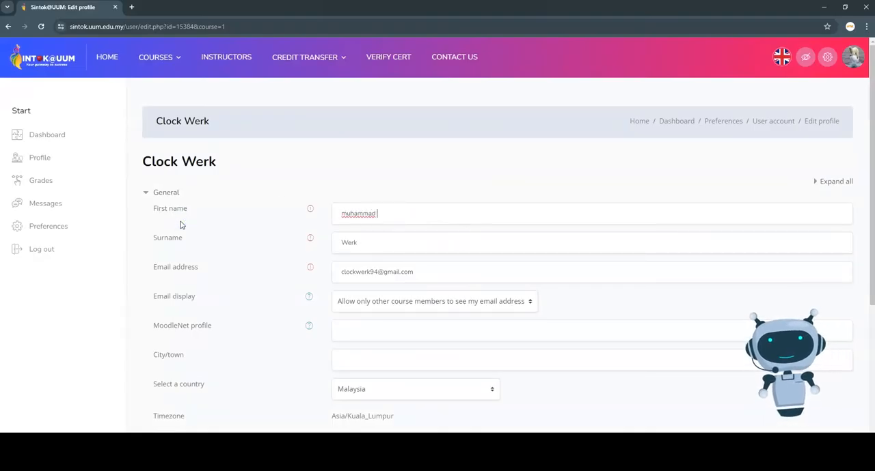
{"action": "type", "text": "uzair"}
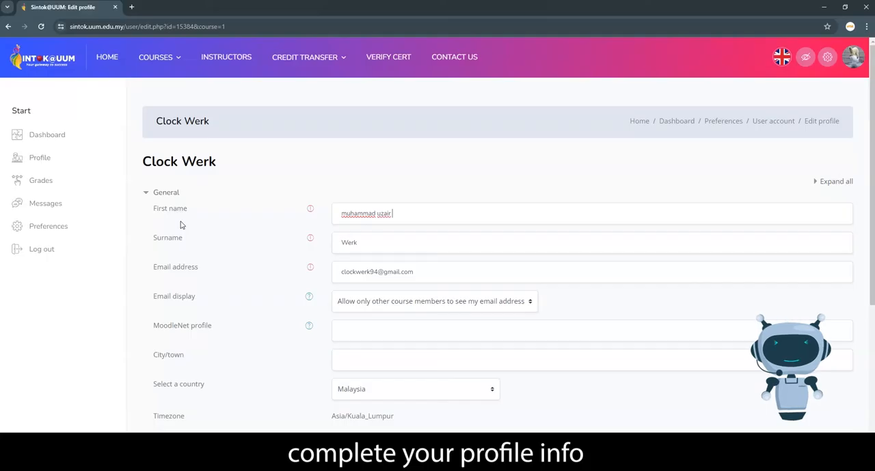
{"action": "type", "text": "hus"}
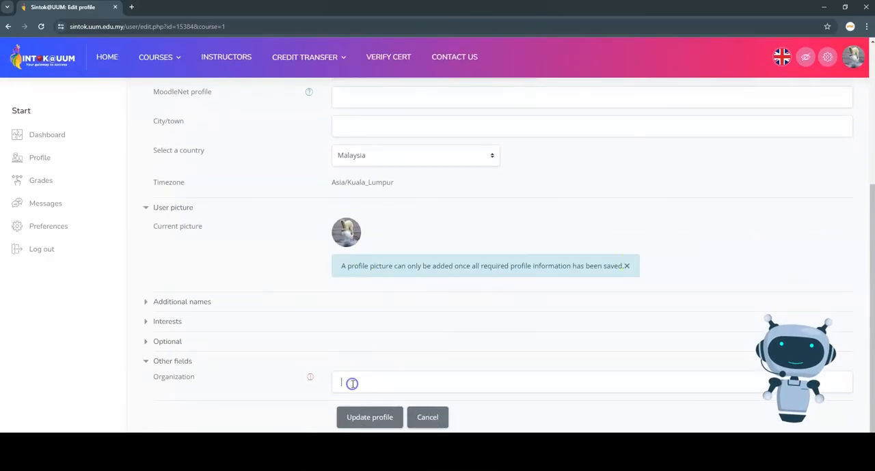
Enter 'UUM' as Organization, update the profile, and open the course categories menu.
{"action": "type", "text": "UUM"}
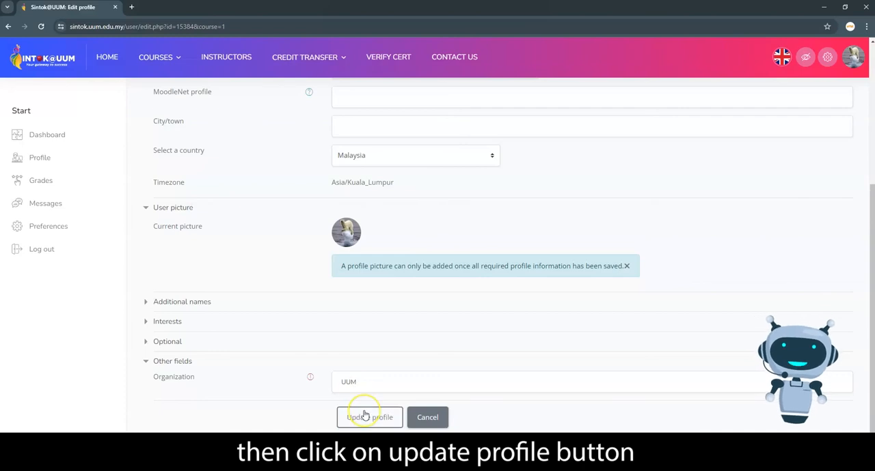
{"action": "left_click", "coordinate": [369, 417]}
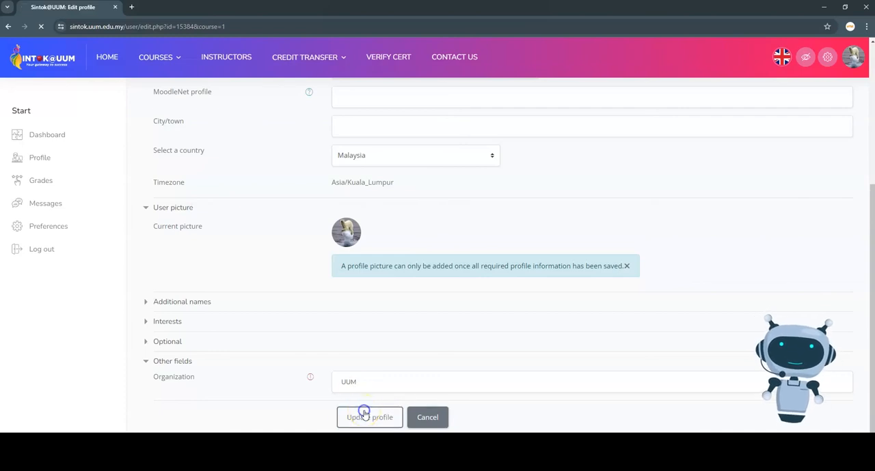
{"action": "left_click", "coordinate": [369, 418]}
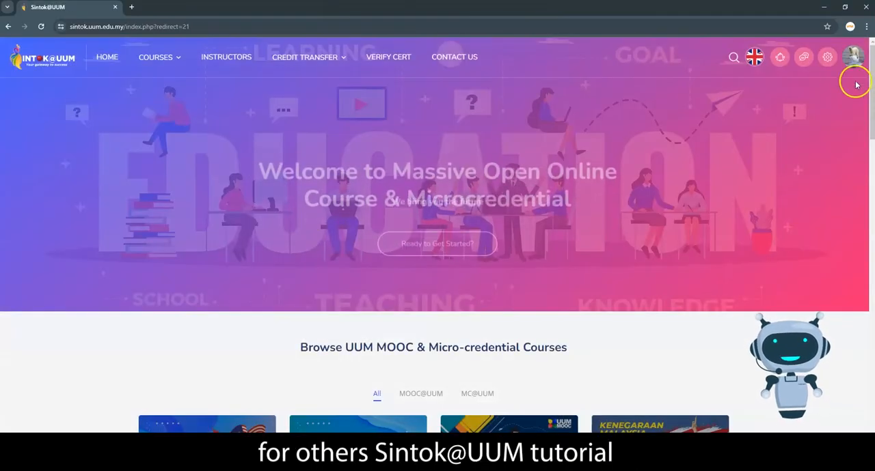
{"action": "left_click", "coordinate": [155, 57]}
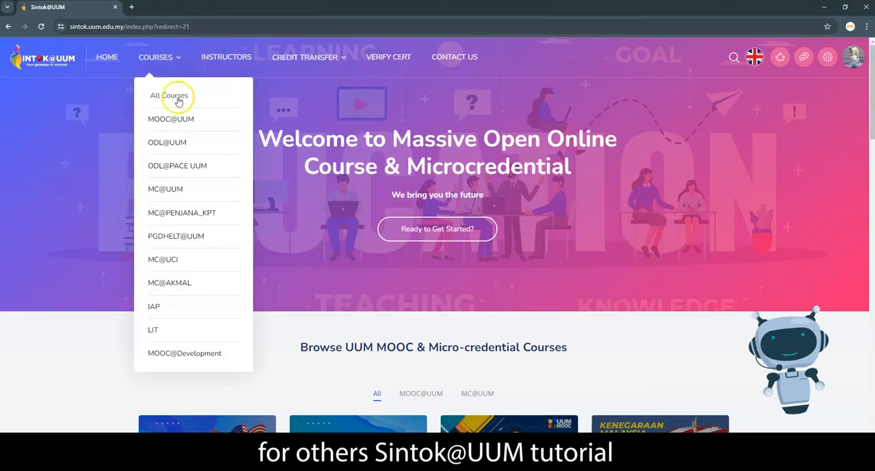